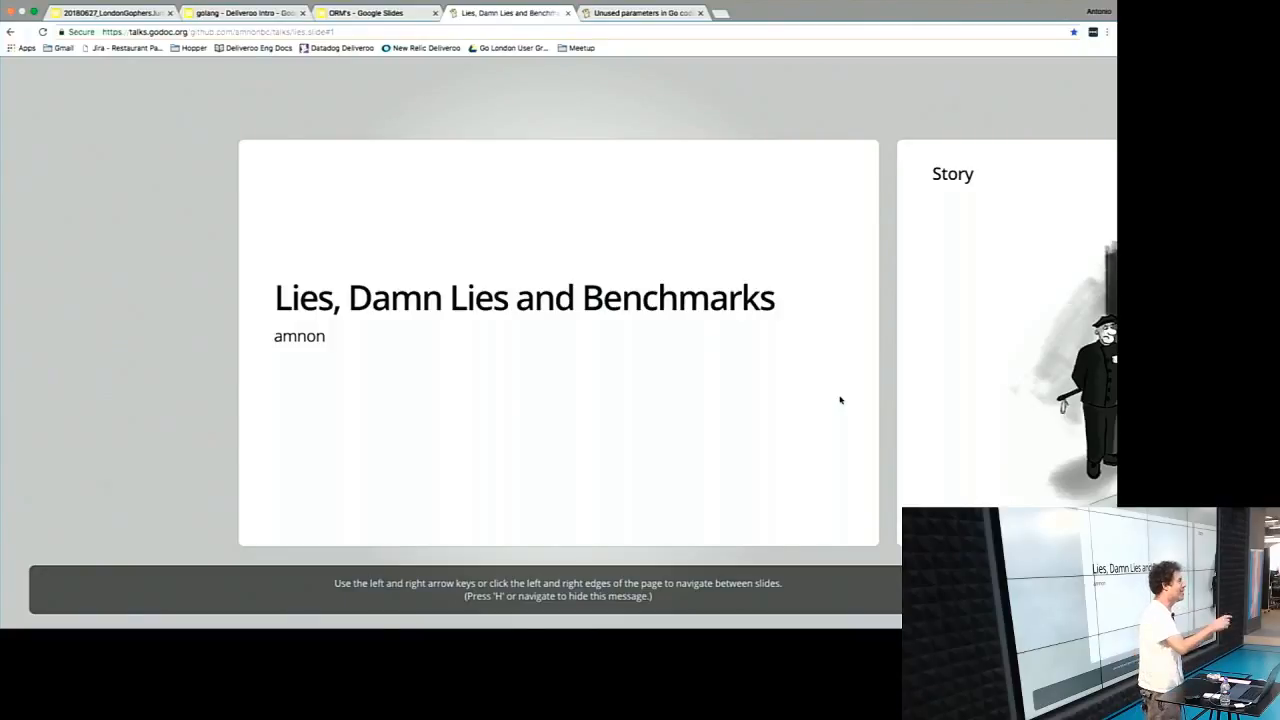
mouse_move(852, 398)
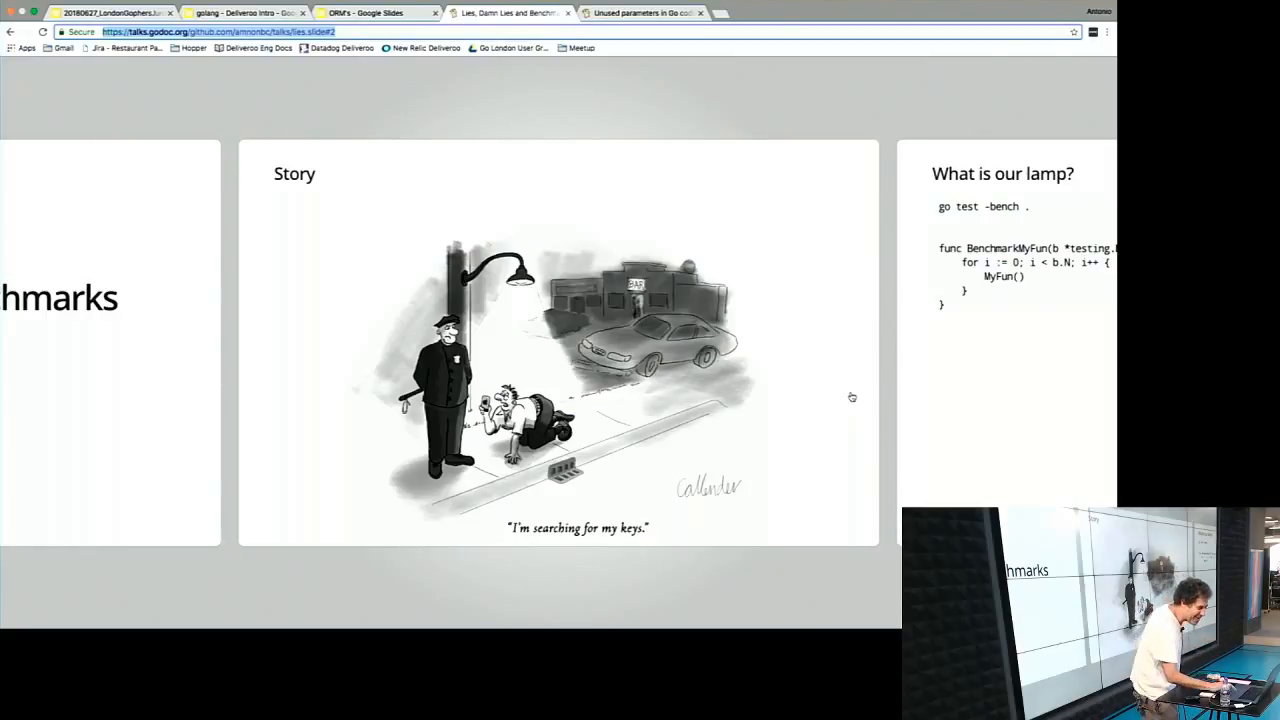
mouse_move(868, 392)
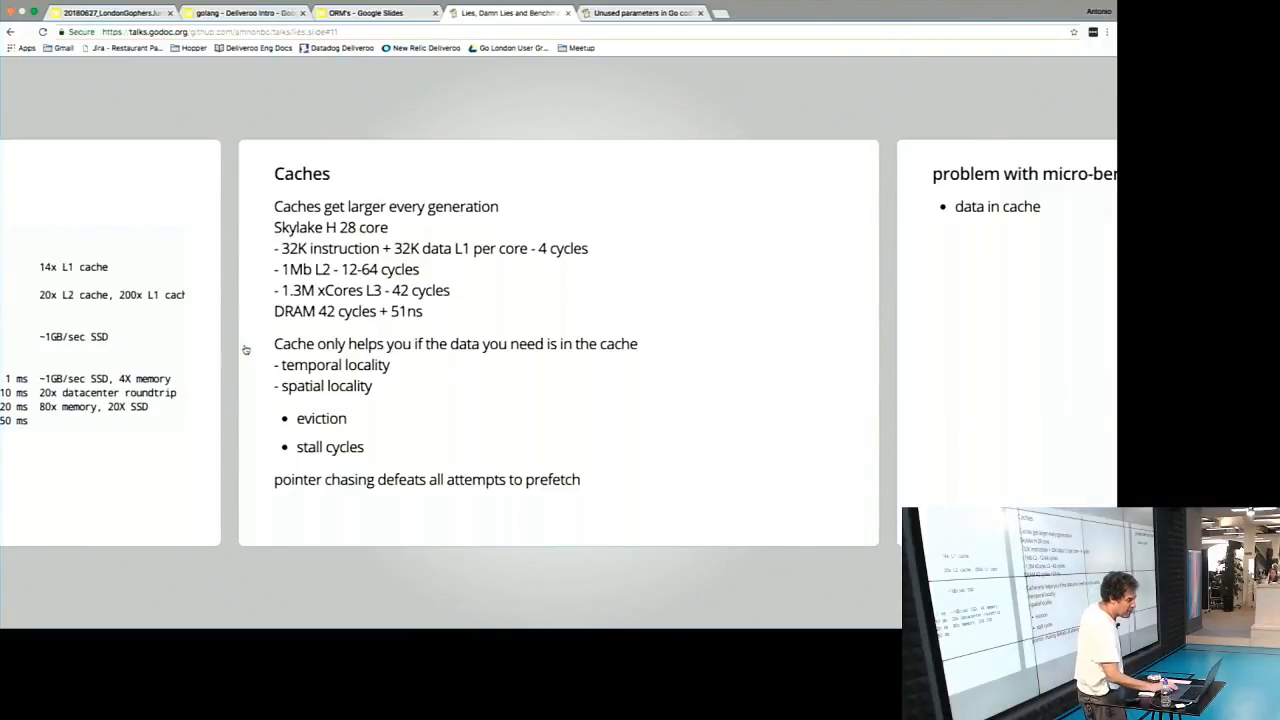
key(Right)
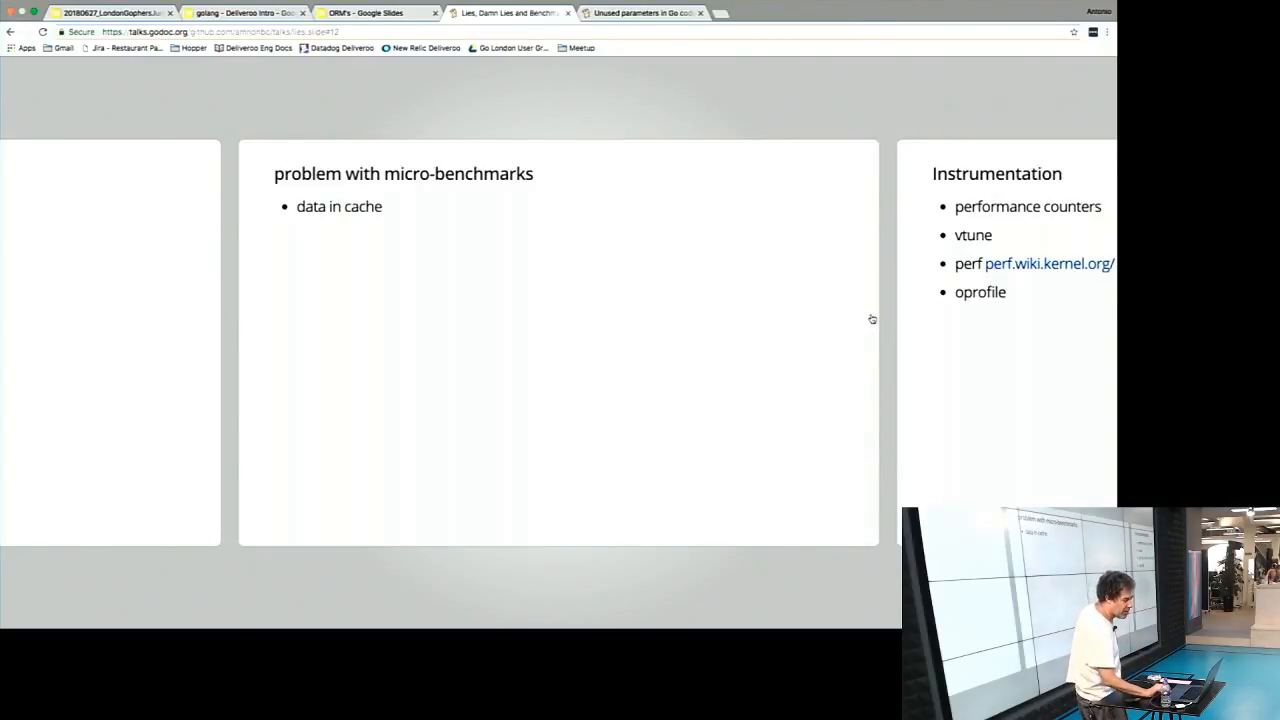
mouse_move(830, 312)
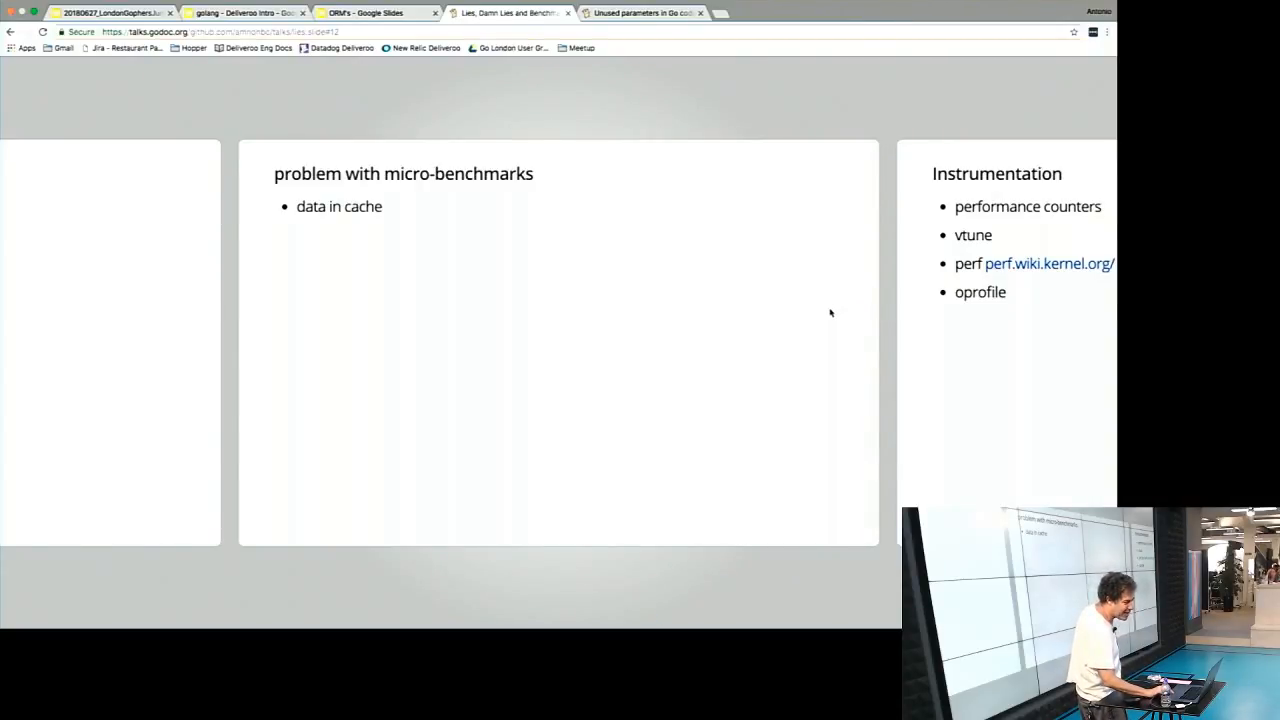
mouse_move(960, 324)
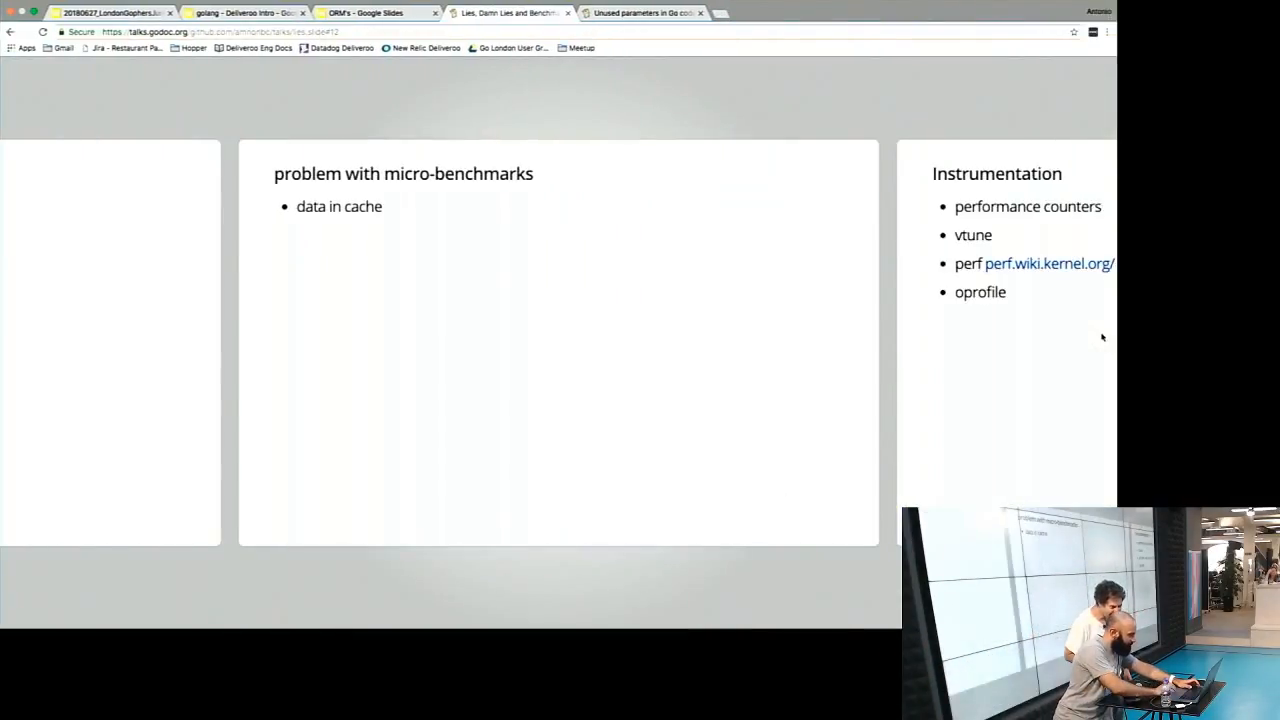
mouse_move(780, 408)
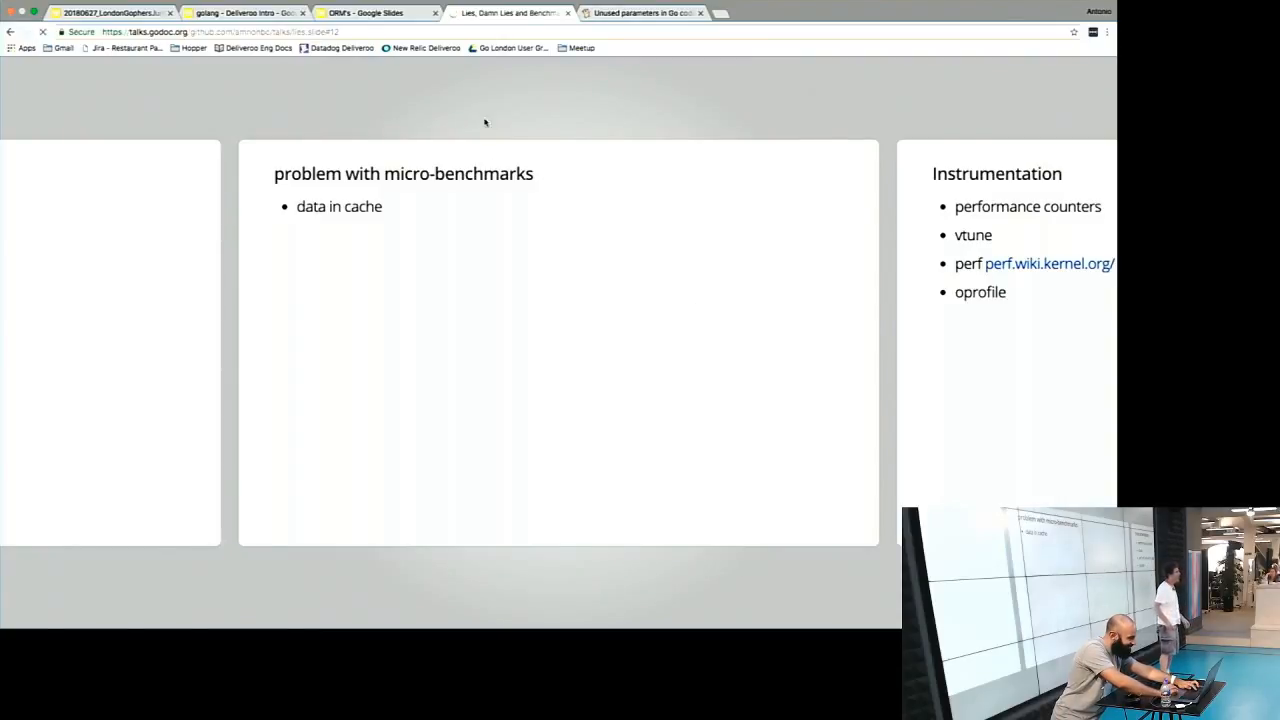
mouse_move(400, 100)
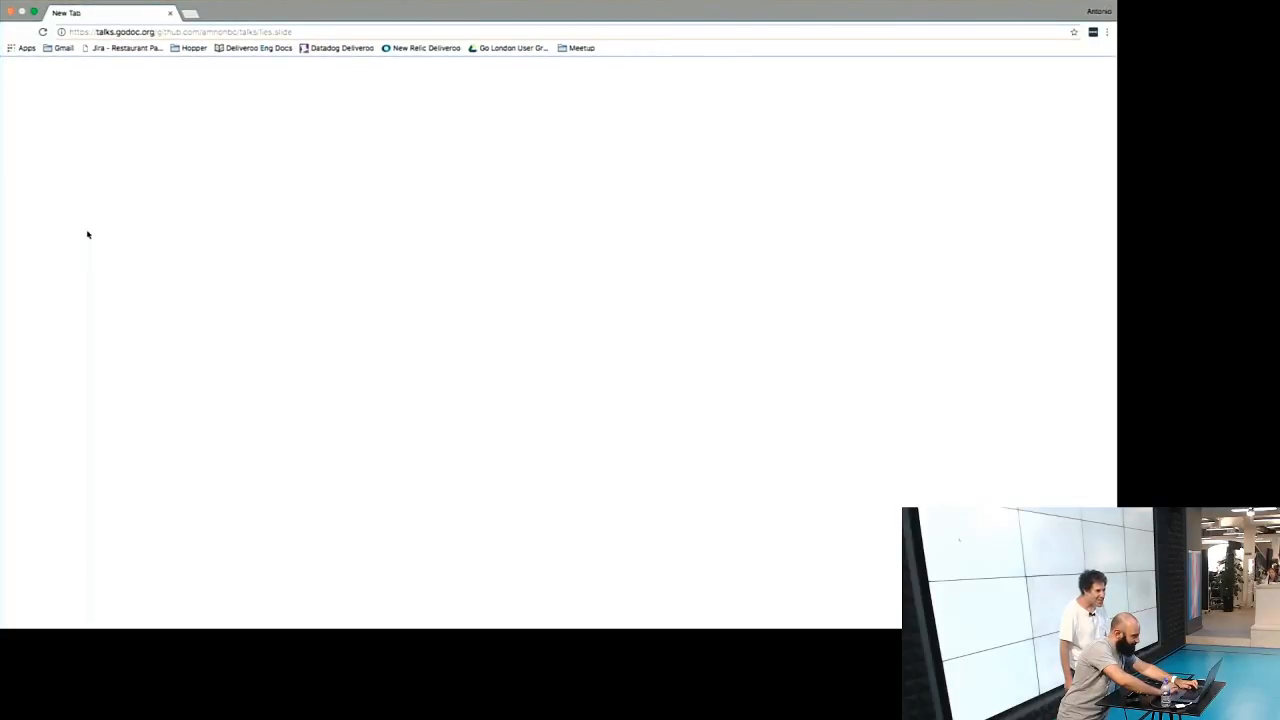
mouse_move(48, 20)
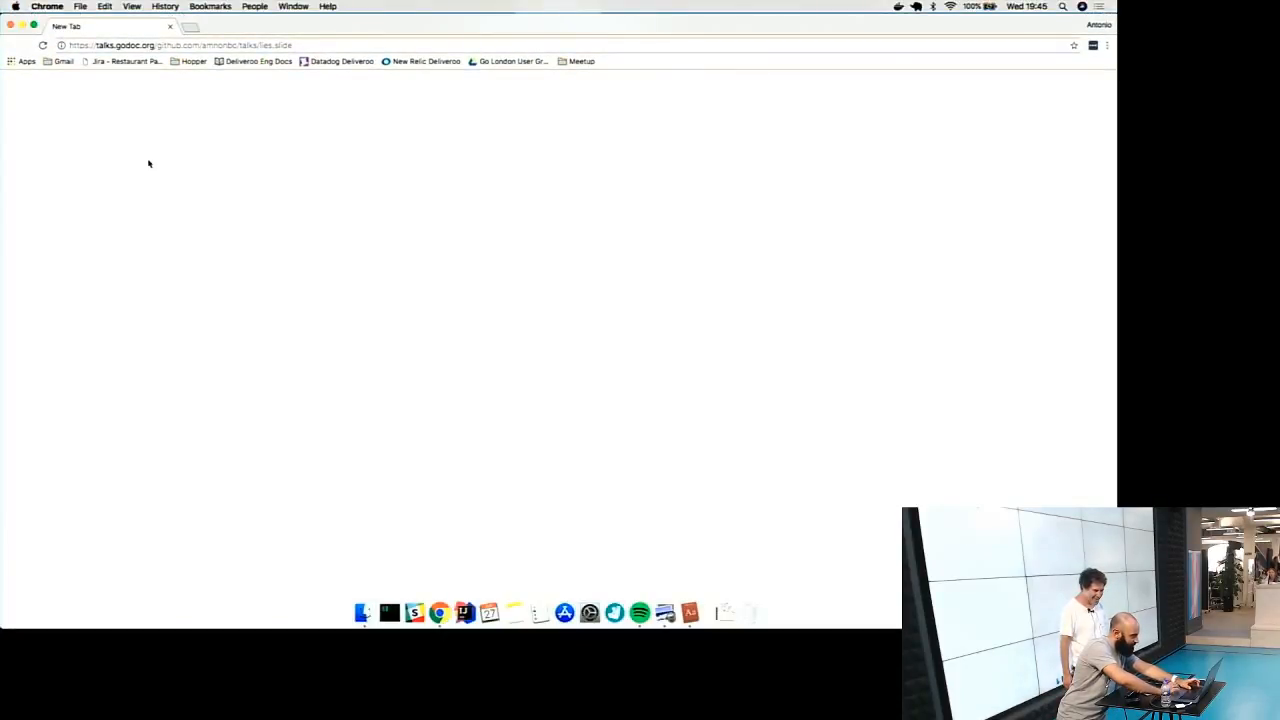
mouse_move(334, 322)
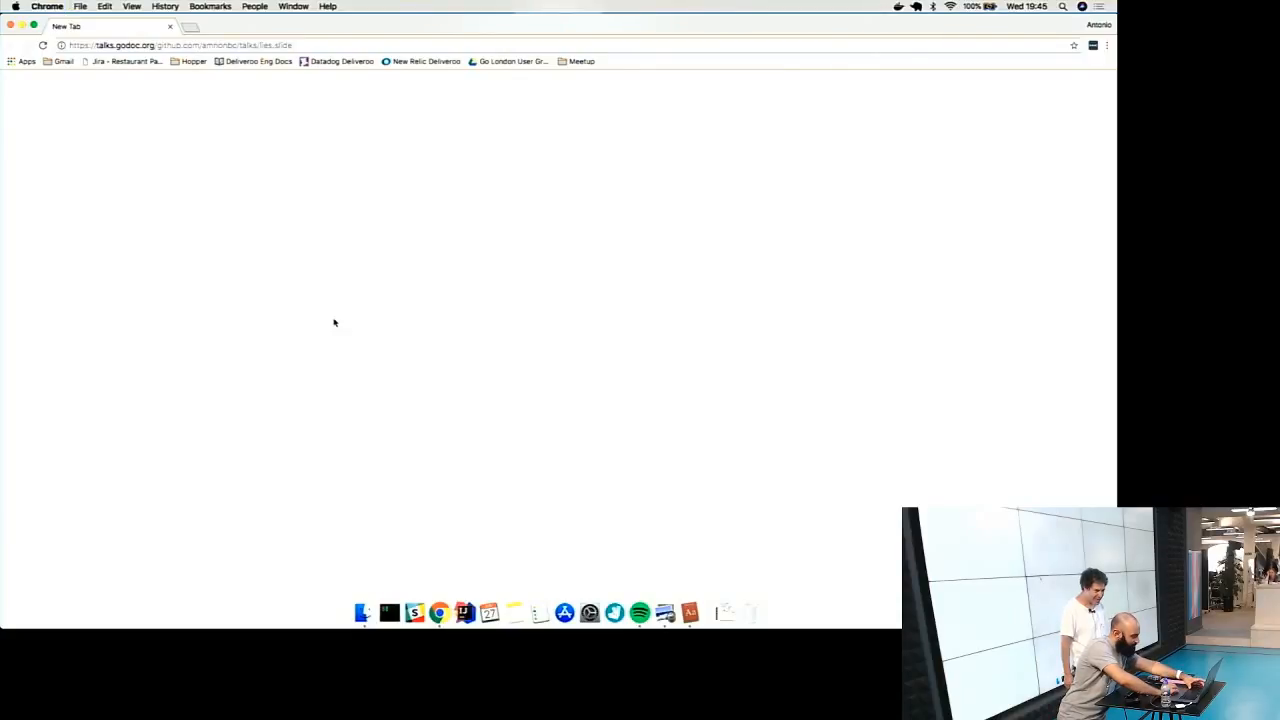
- Force quit the unresponsive Google Chrome and confirm in the alert
click(616, 288)
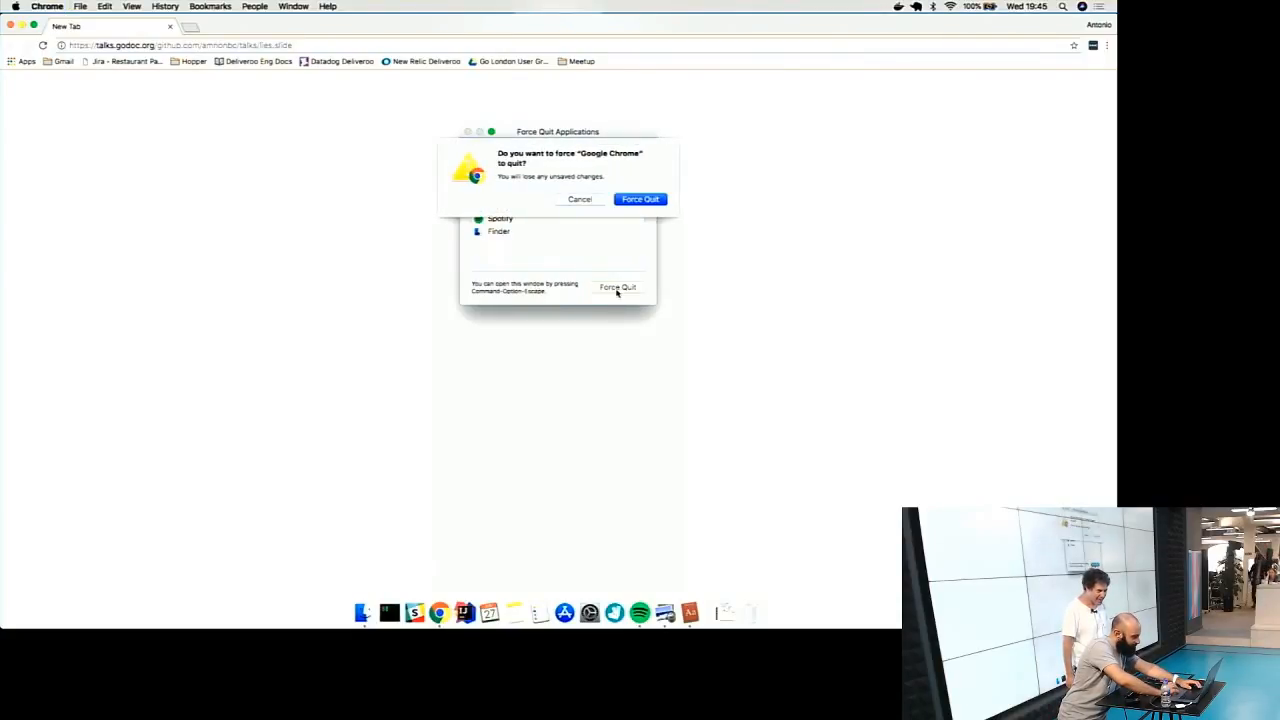
click(580, 200)
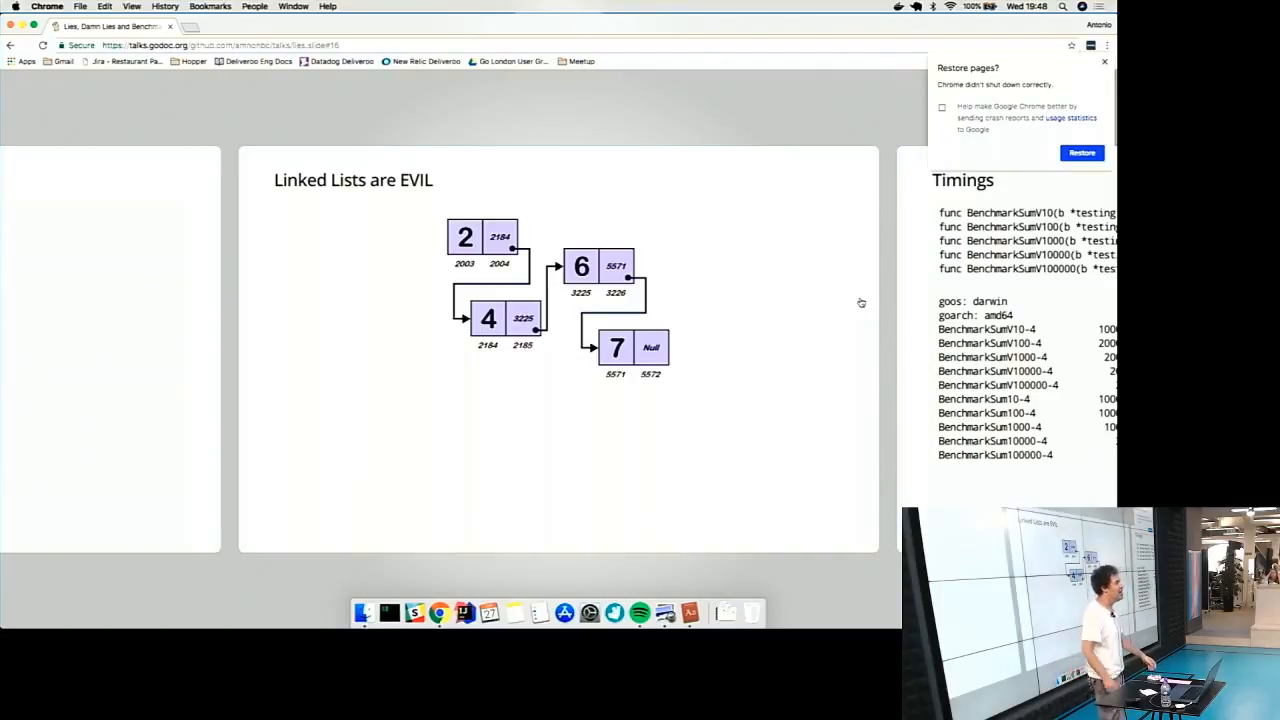
mouse_move(848, 358)
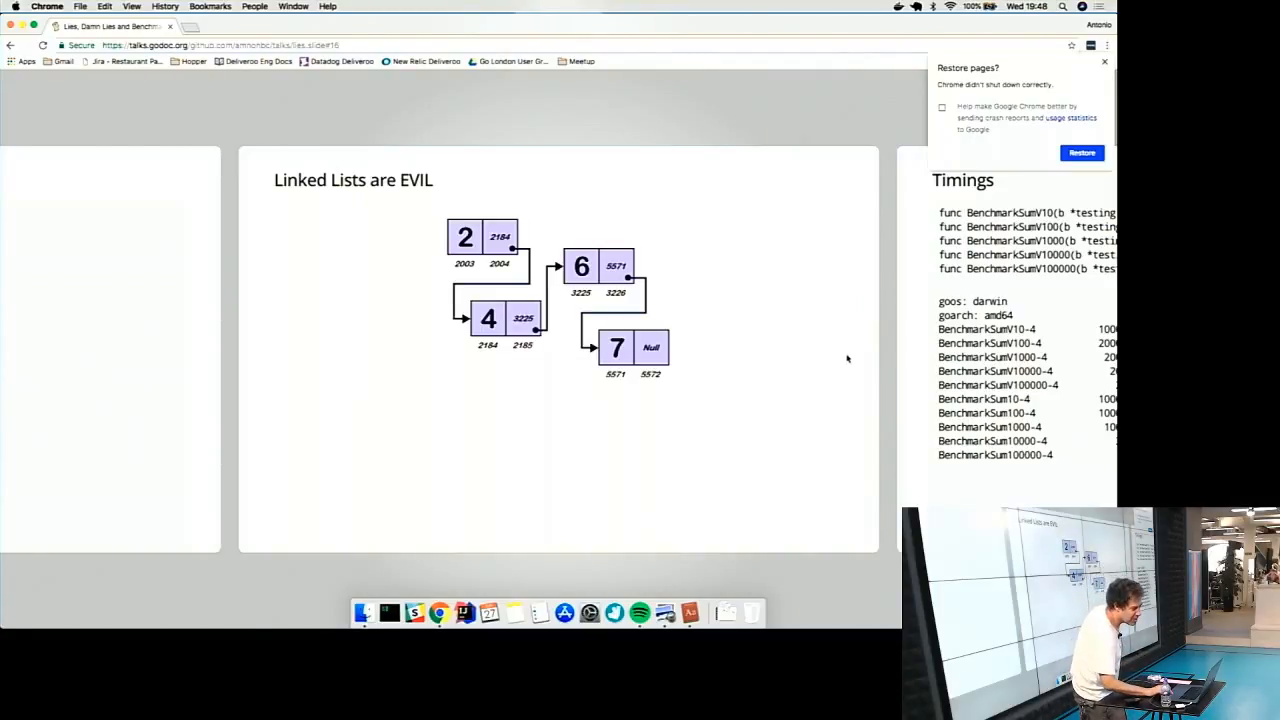